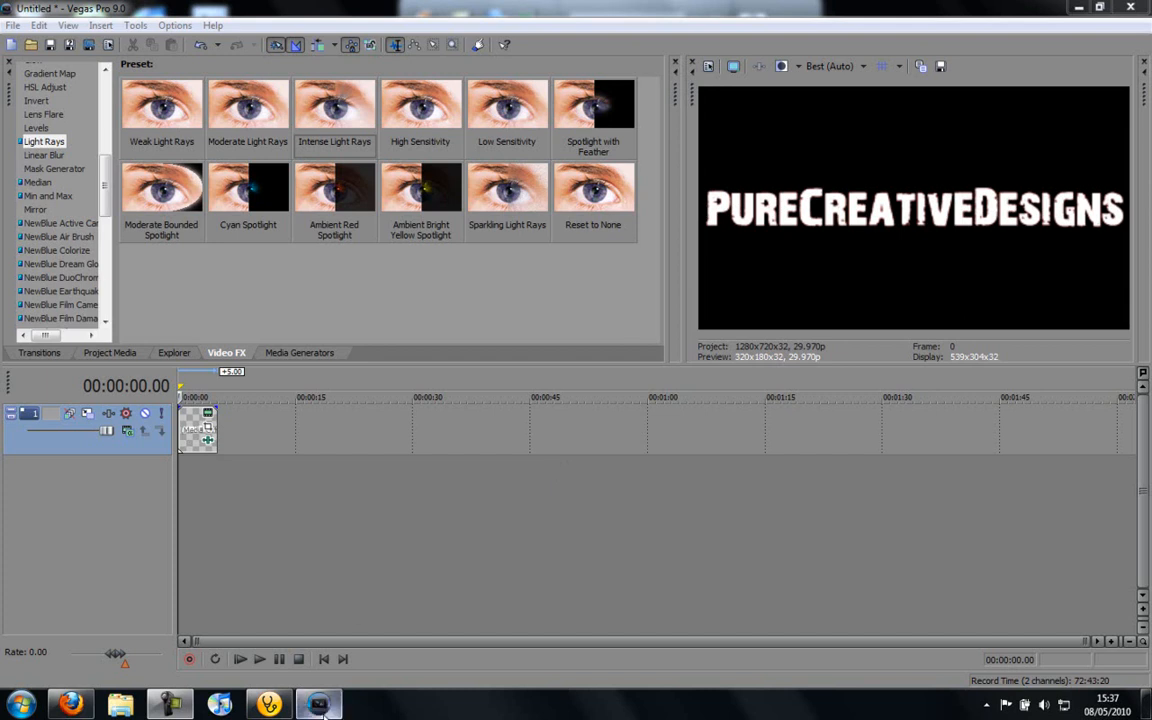
{"action": "mouse_move", "coordinate": [303, 715]}
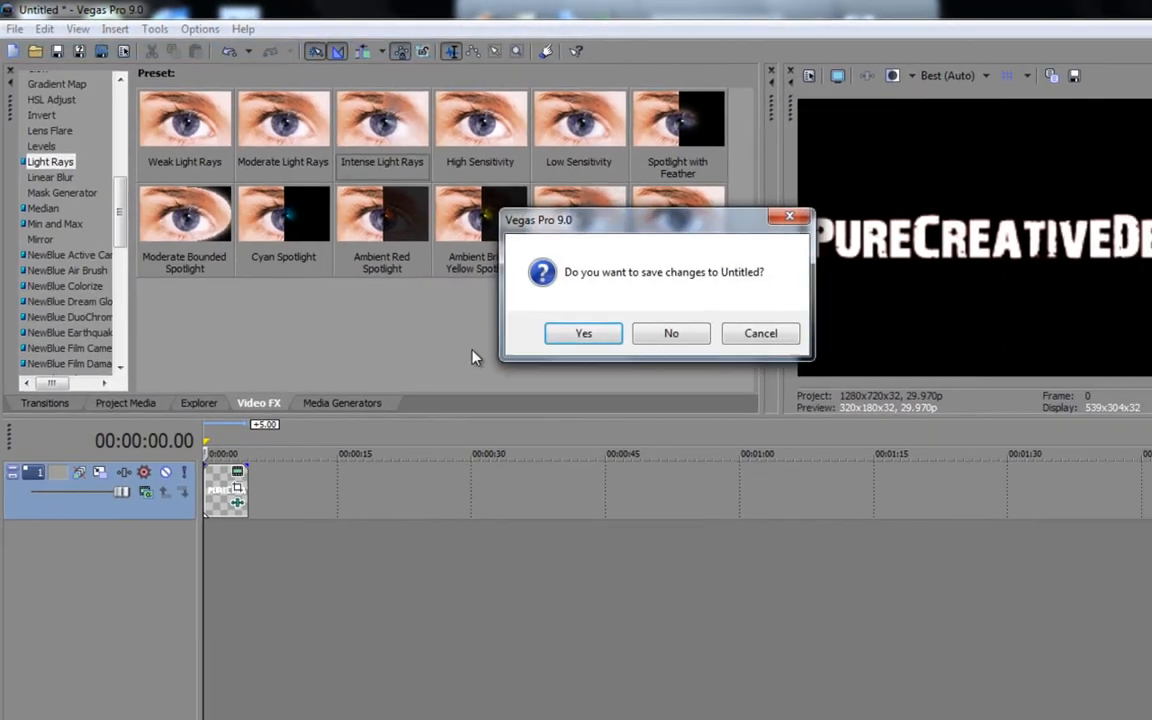
Decline saving the old project and make the new 1280x720 settings the default
{"action": "left_click", "coordinate": [671, 333]}
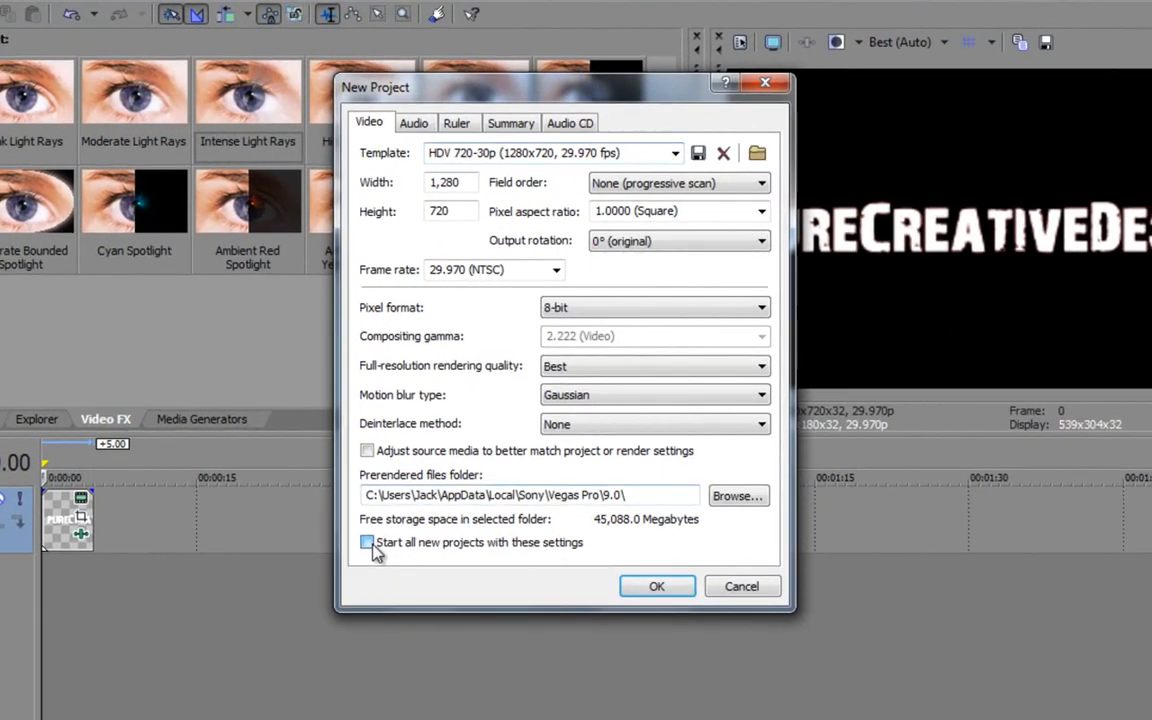
{"action": "left_click", "coordinate": [365, 543]}
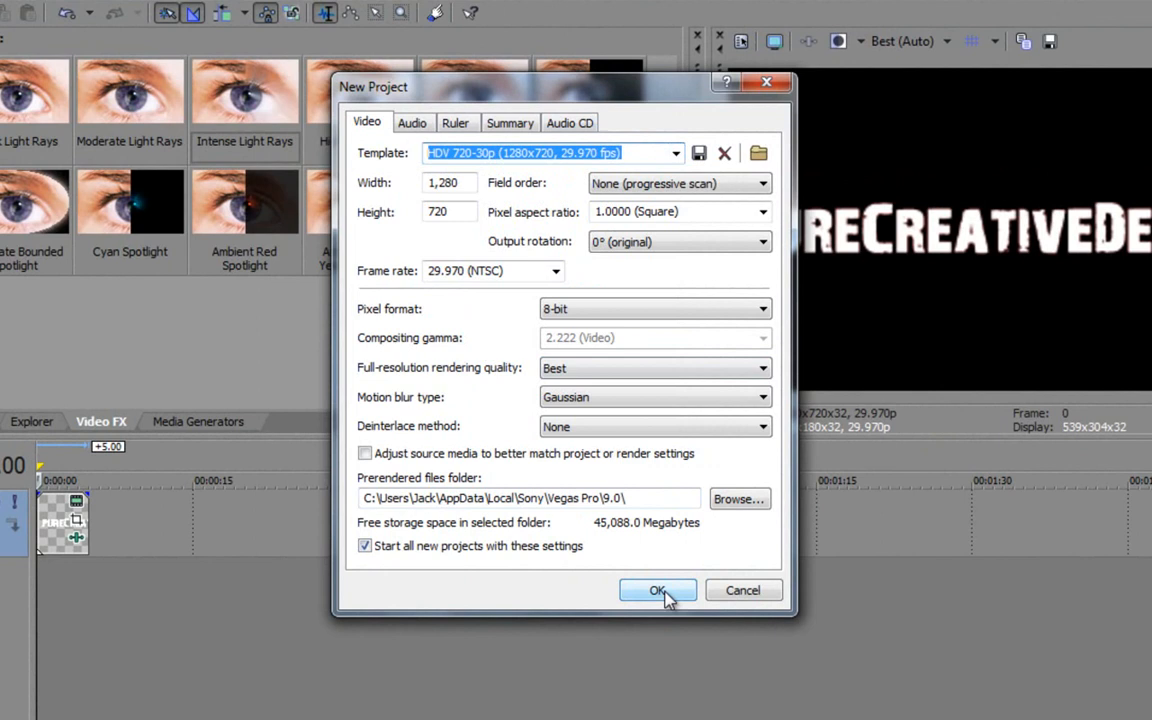
{"action": "left_click", "coordinate": [657, 590]}
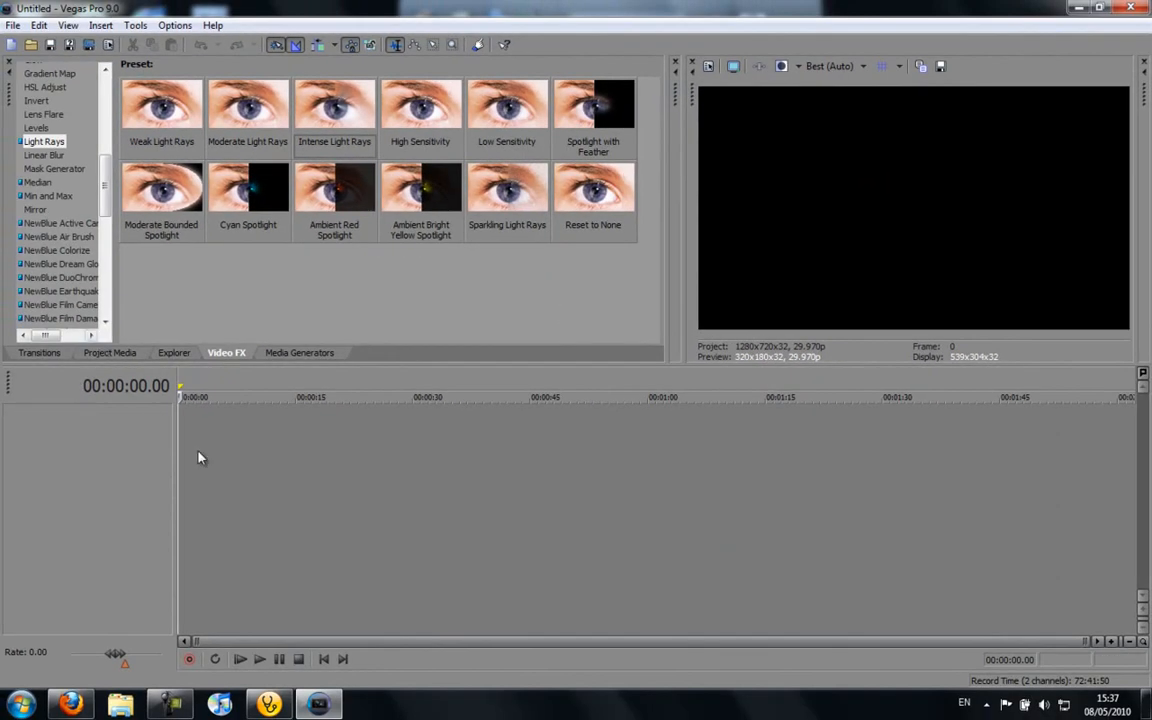
Add a new video track and insert a Sony Text media event
{"action": "right_click", "coordinate": [200, 456]}
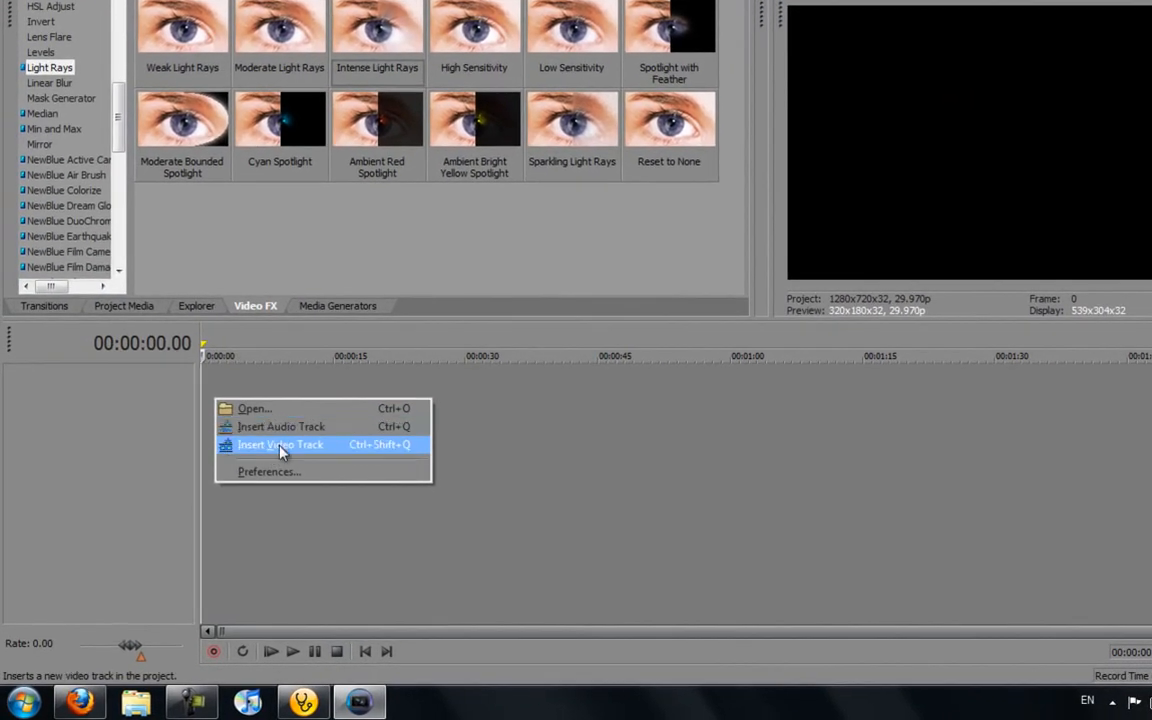
{"action": "left_click", "coordinate": [280, 444]}
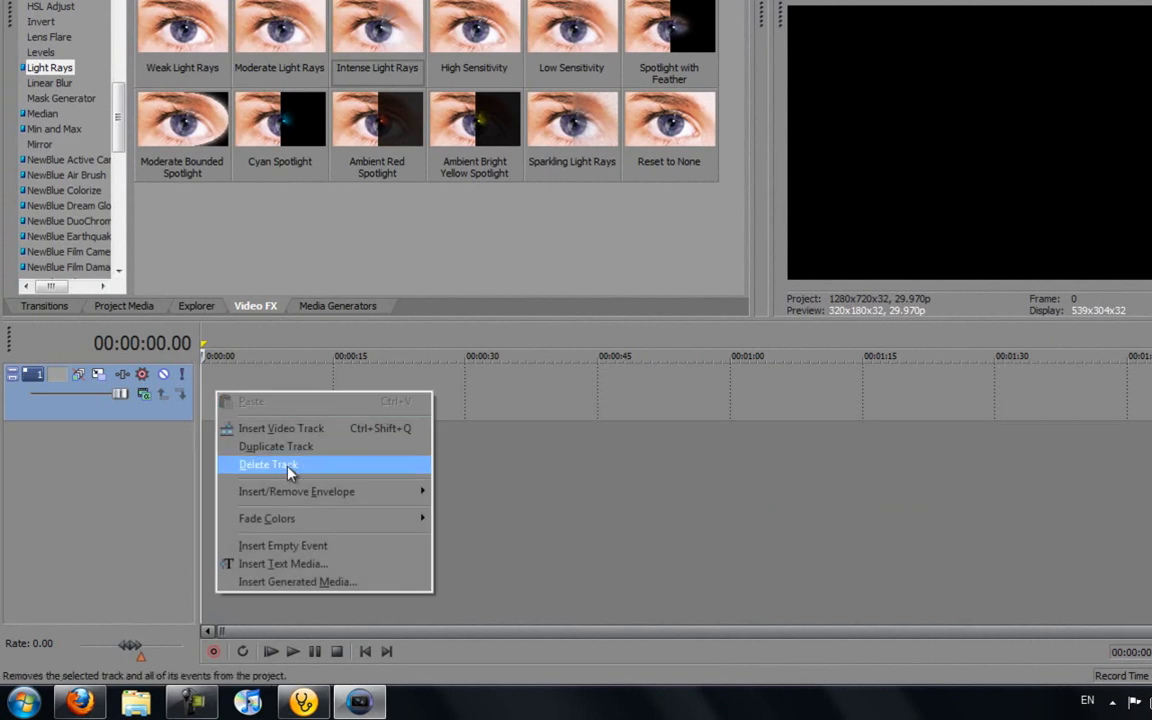
{"action": "left_click", "coordinate": [285, 563]}
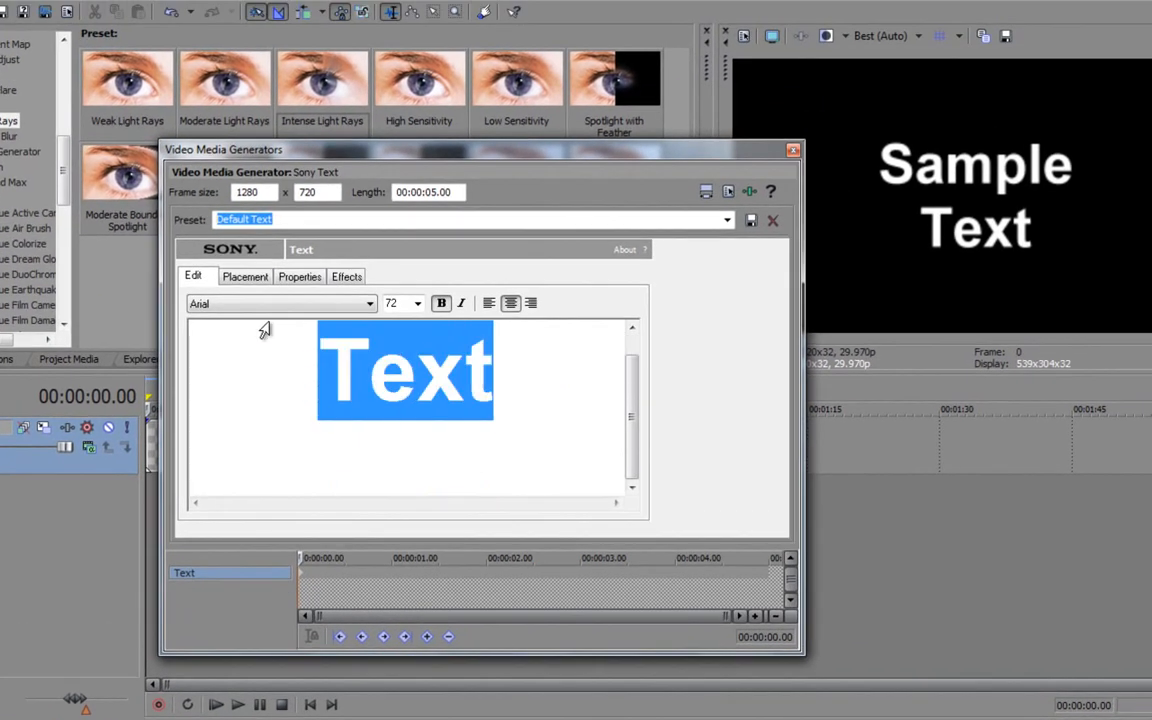
Clear the sample text, choose the 28 Days Later font, and type PURECREATIVEDESIGNS
{"action": "key", "text": "Delete"}
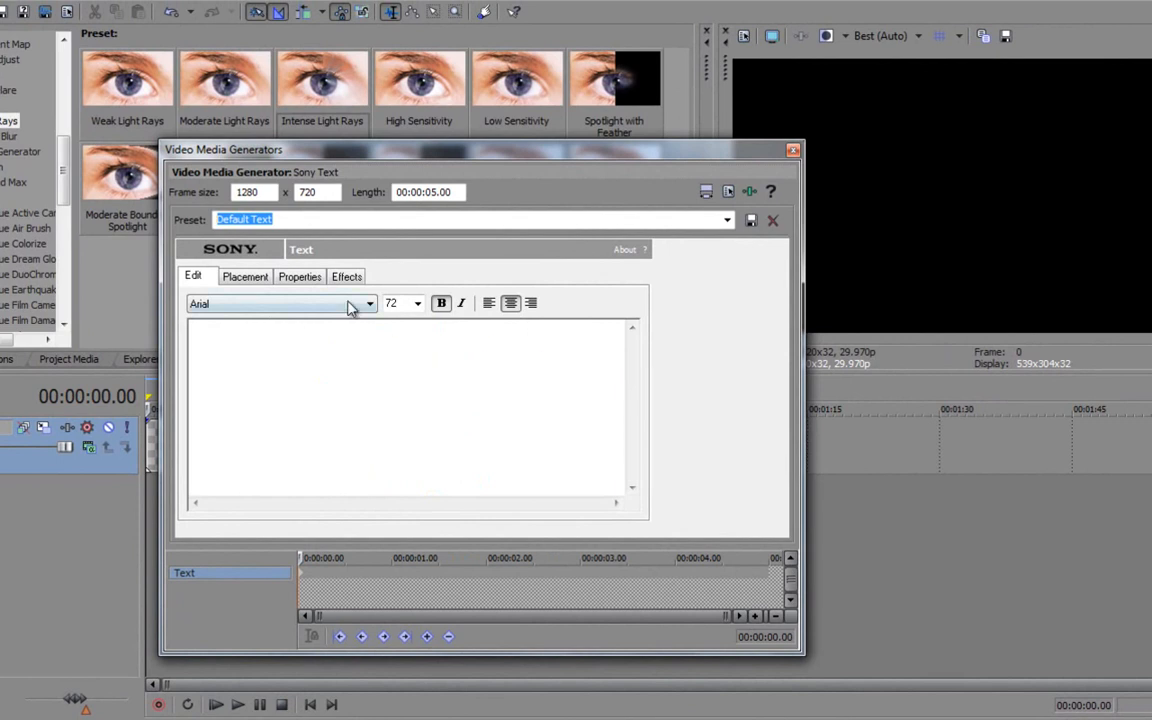
{"action": "left_click", "coordinate": [368, 303]}
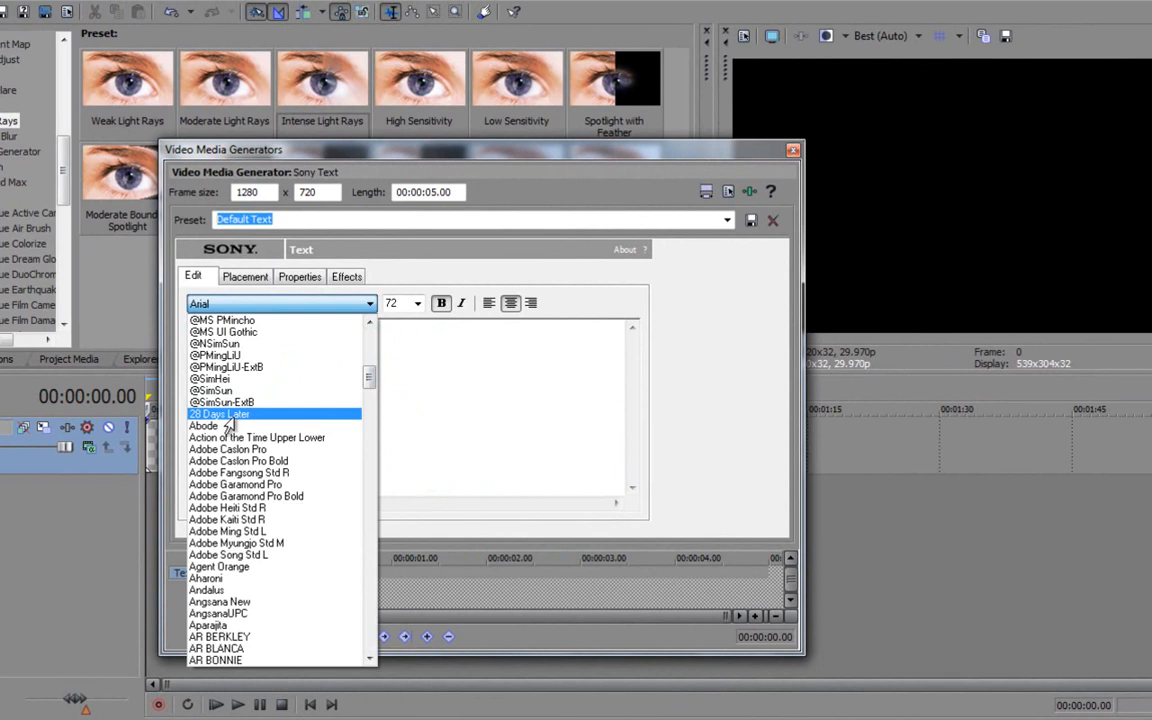
{"action": "left_click", "coordinate": [218, 414]}
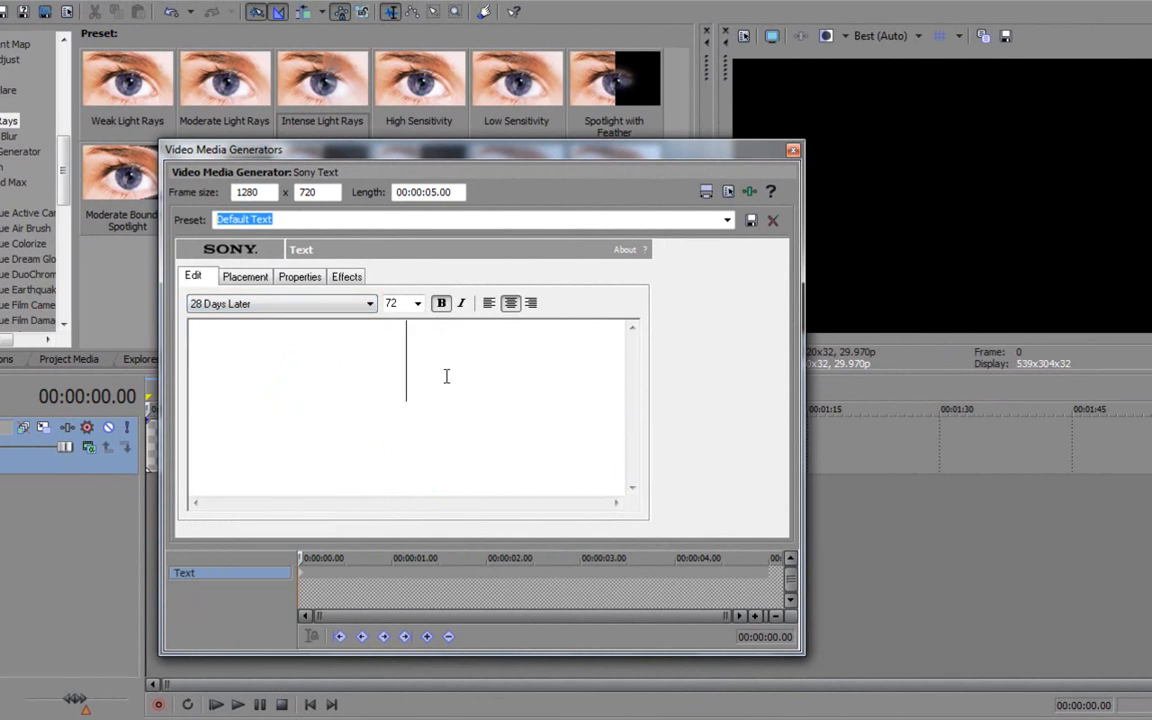
{"action": "type", "text": "P"}
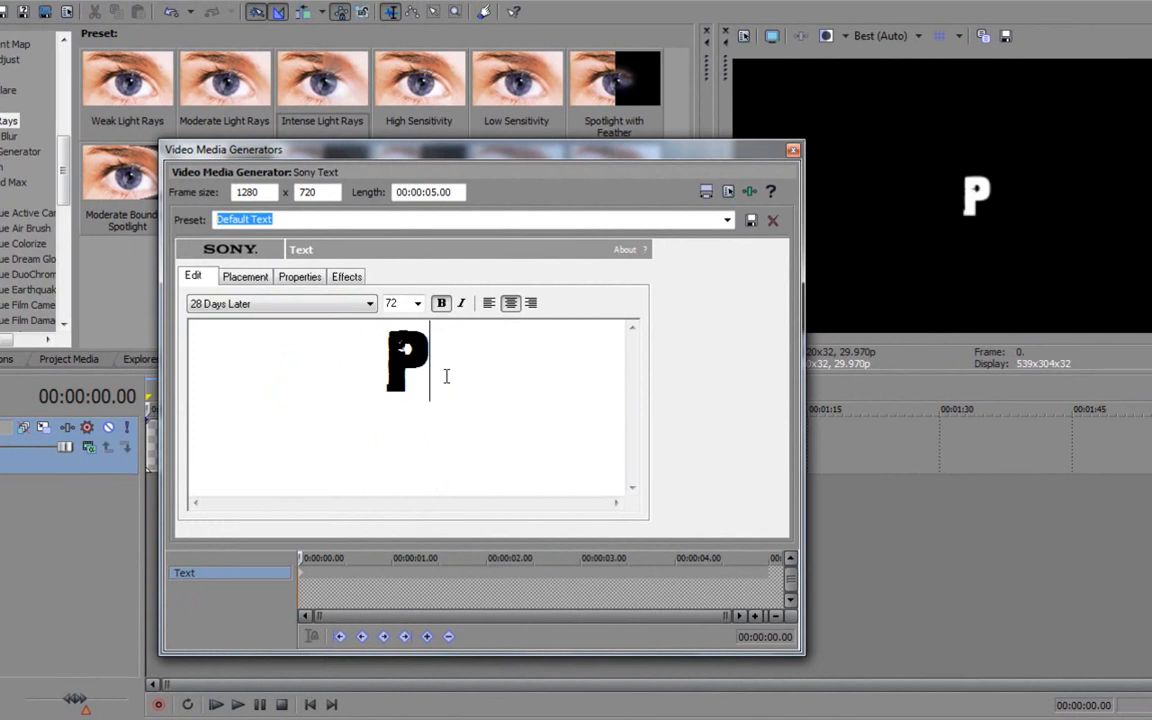
{"action": "type", "text": "UREC"}
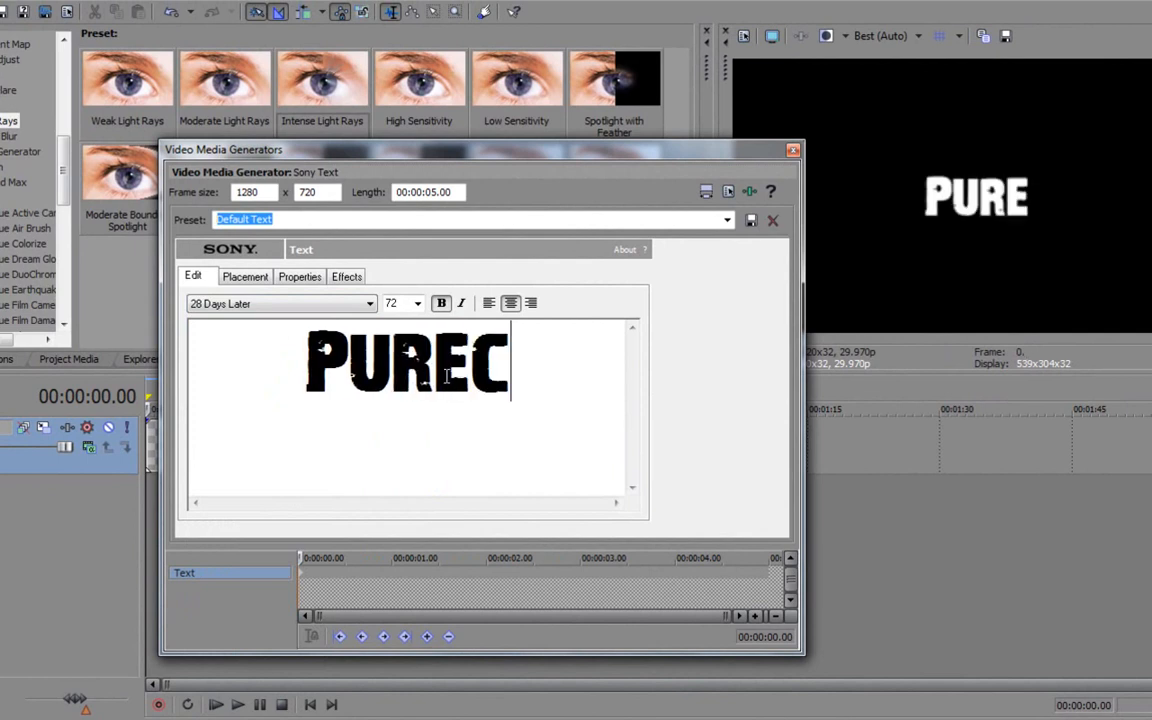
{"action": "type", "text": "REAT"}
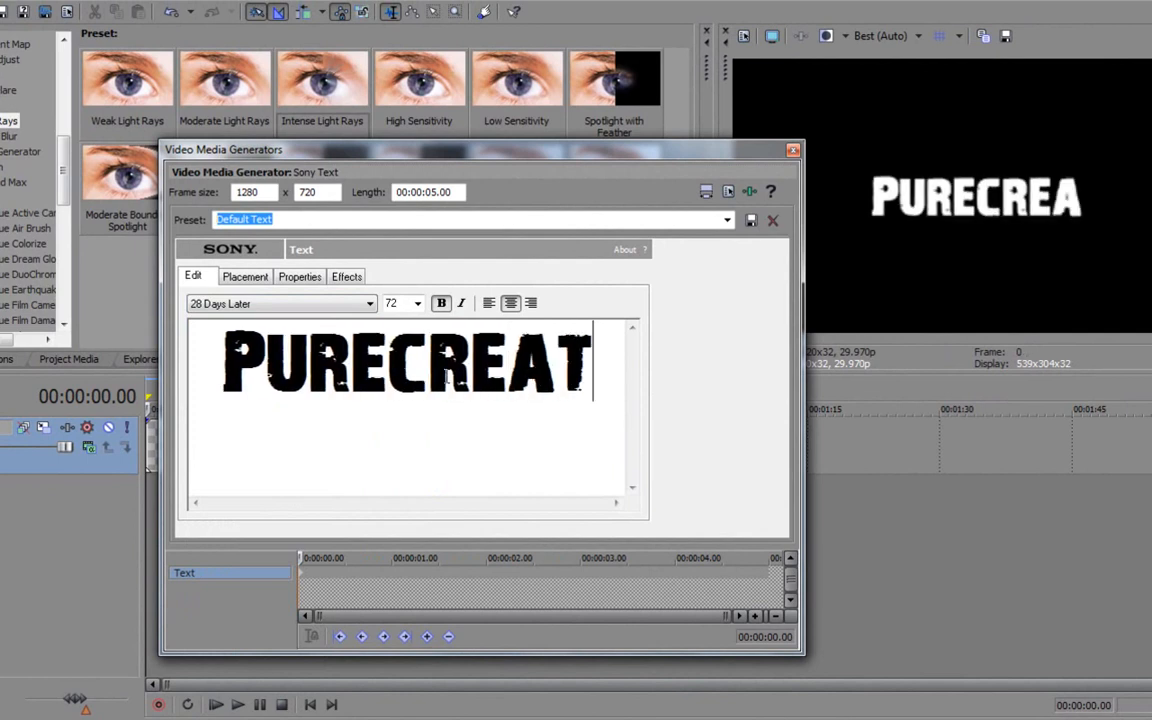
{"action": "type", "text": "IVEDE"}
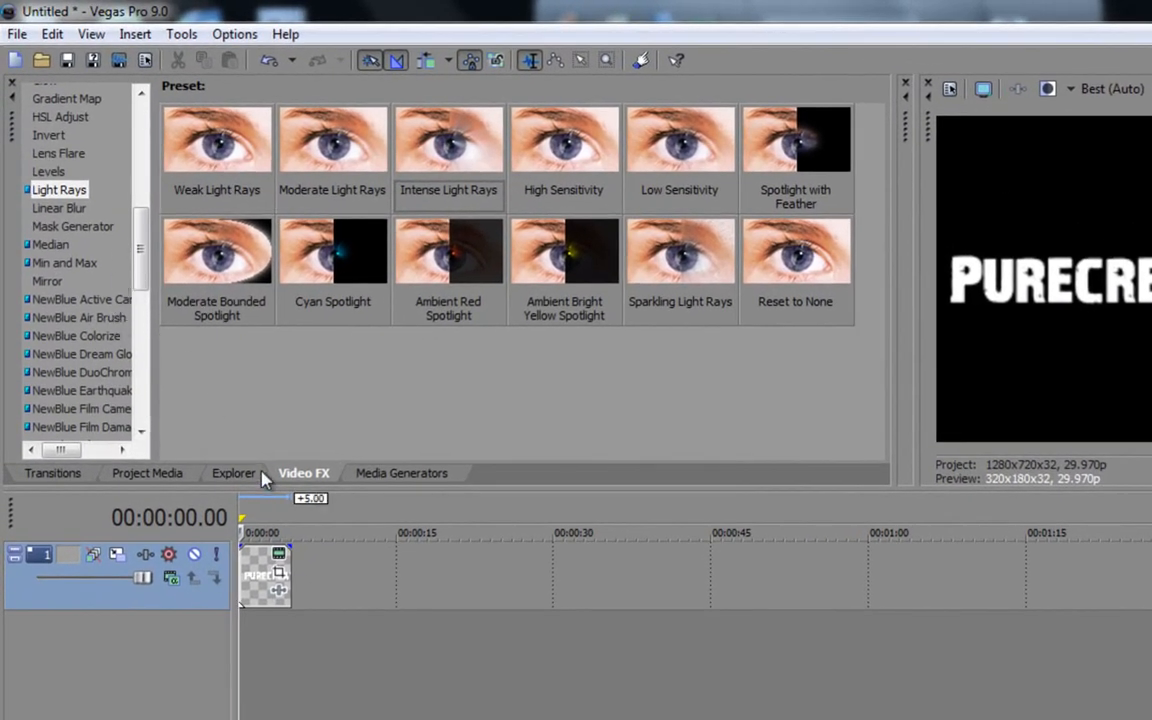
Apply the Intense Light Rays preset from Video FX to the title event
{"action": "left_click", "coordinate": [59, 190]}
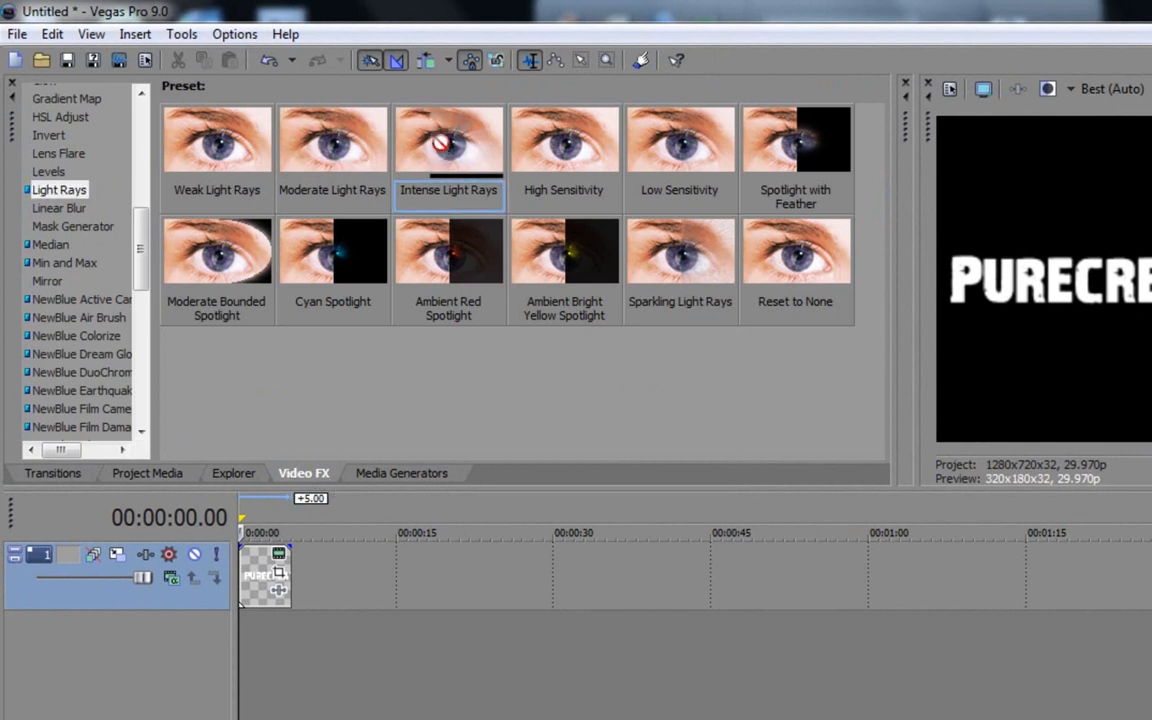
{"action": "double_click", "coordinate": [448, 138]}
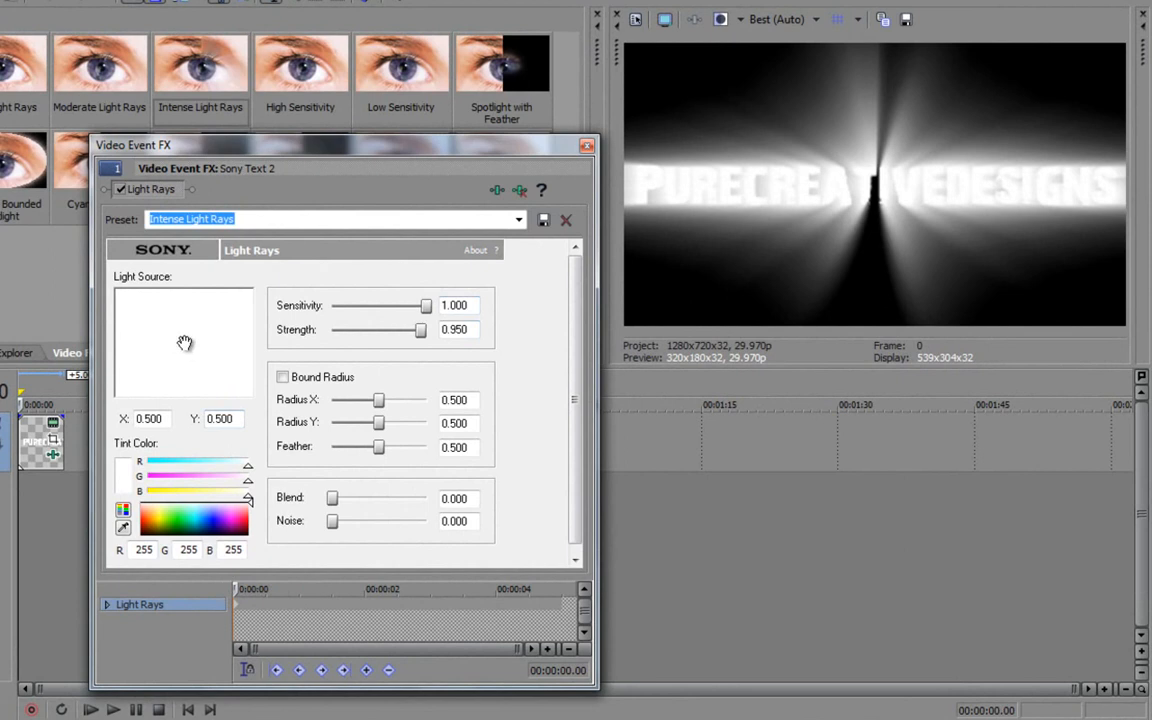
Set Light Rays to X 0.000, red tint, Blend 1.000 and Strength 0
{"action": "left_click_drag", "start_coordinate": [185, 343], "coordinate": [141, 343]}
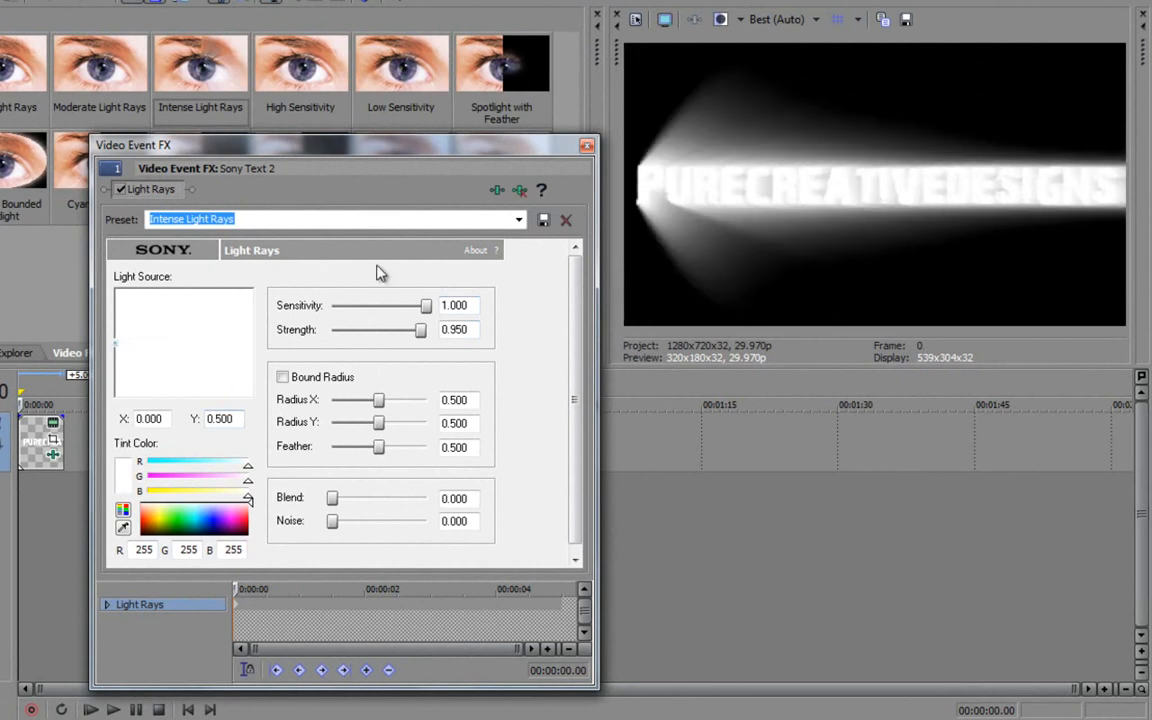
{"action": "left_click_drag", "start_coordinate": [417, 330], "coordinate": [332, 330]}
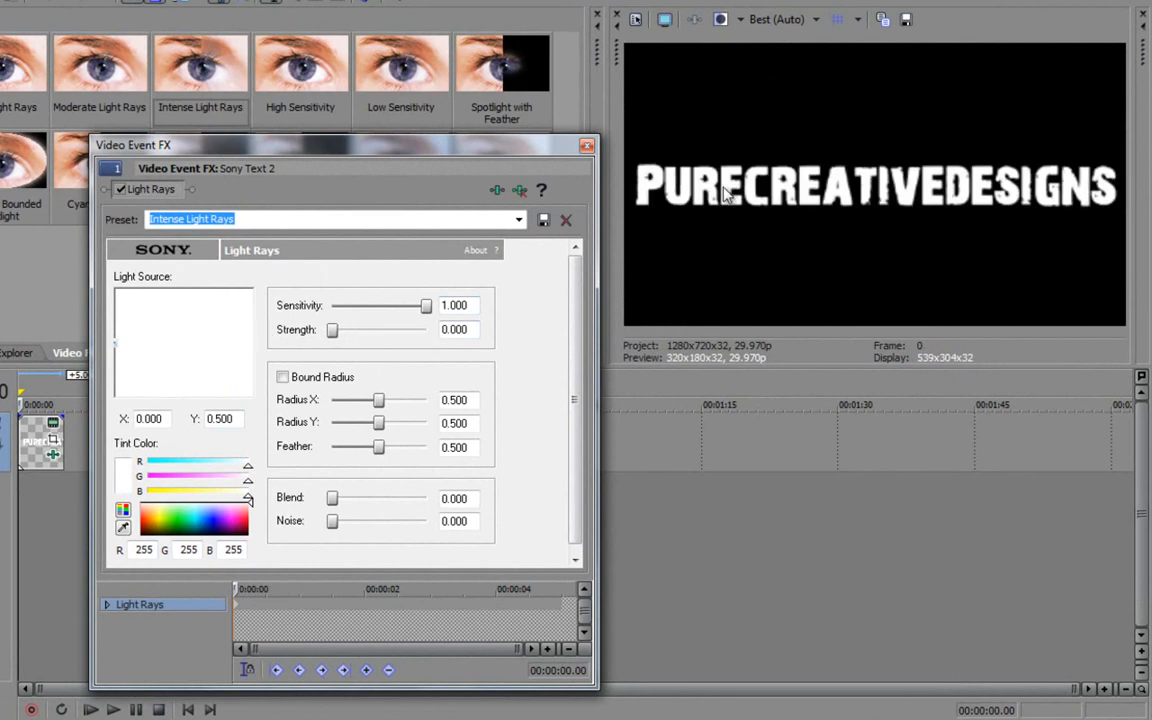
{"action": "left_click_drag", "start_coordinate": [332, 330], "coordinate": [355, 330]}
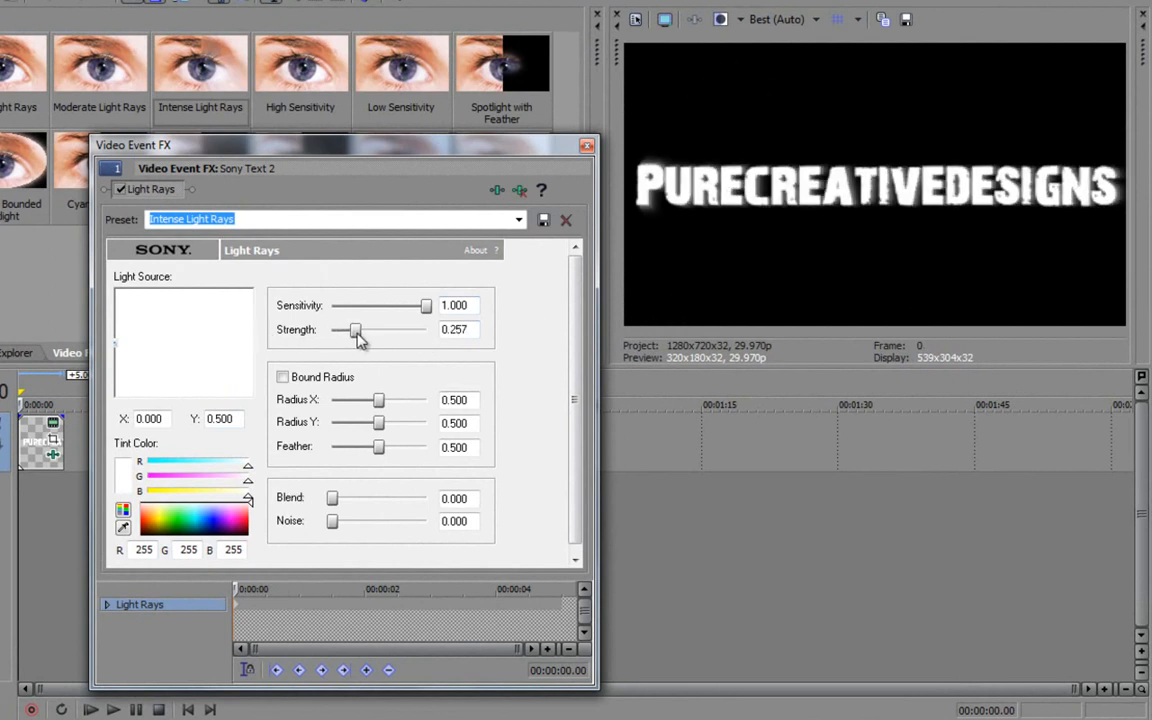
{"action": "left_click", "coordinate": [247, 517]}
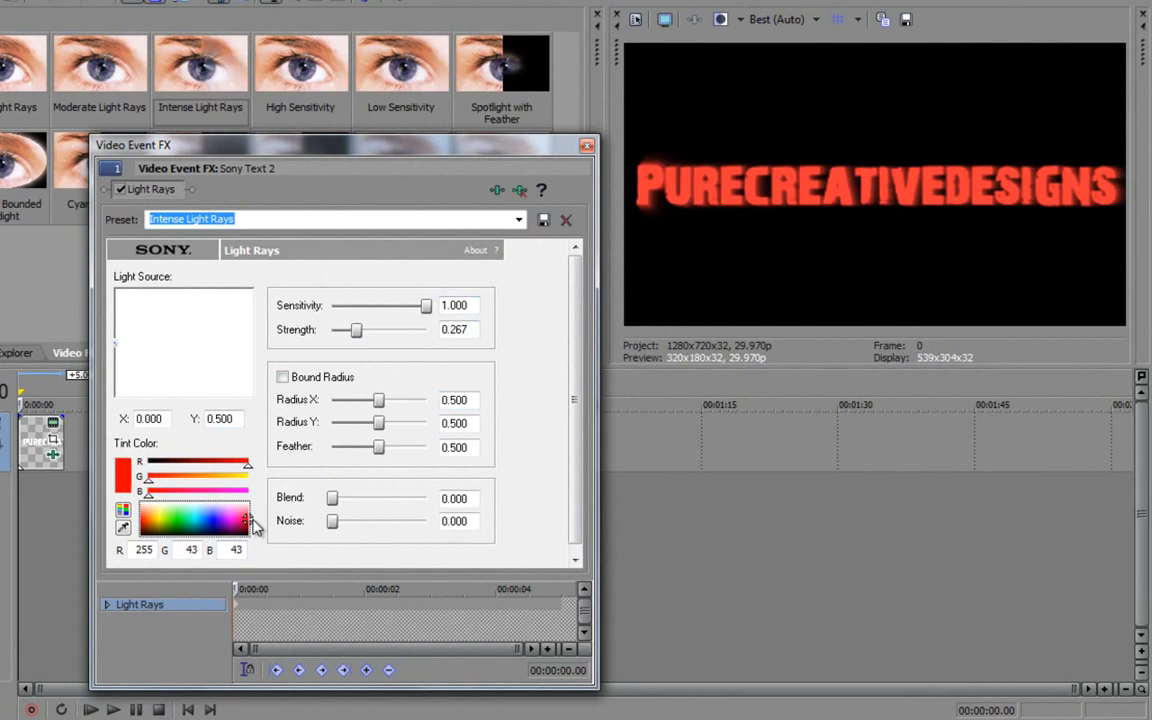
{"action": "left_click_drag", "start_coordinate": [332, 498], "coordinate": [408, 498]}
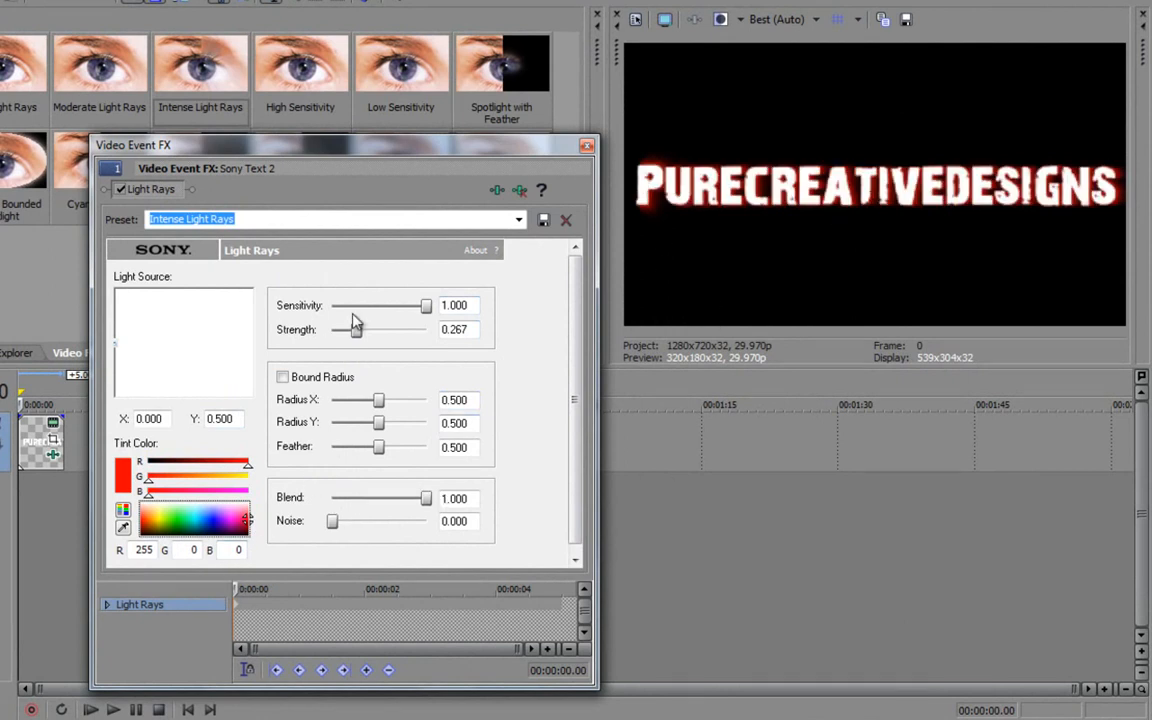
{"action": "left_click_drag", "start_coordinate": [354, 329], "coordinate": [332, 329]}
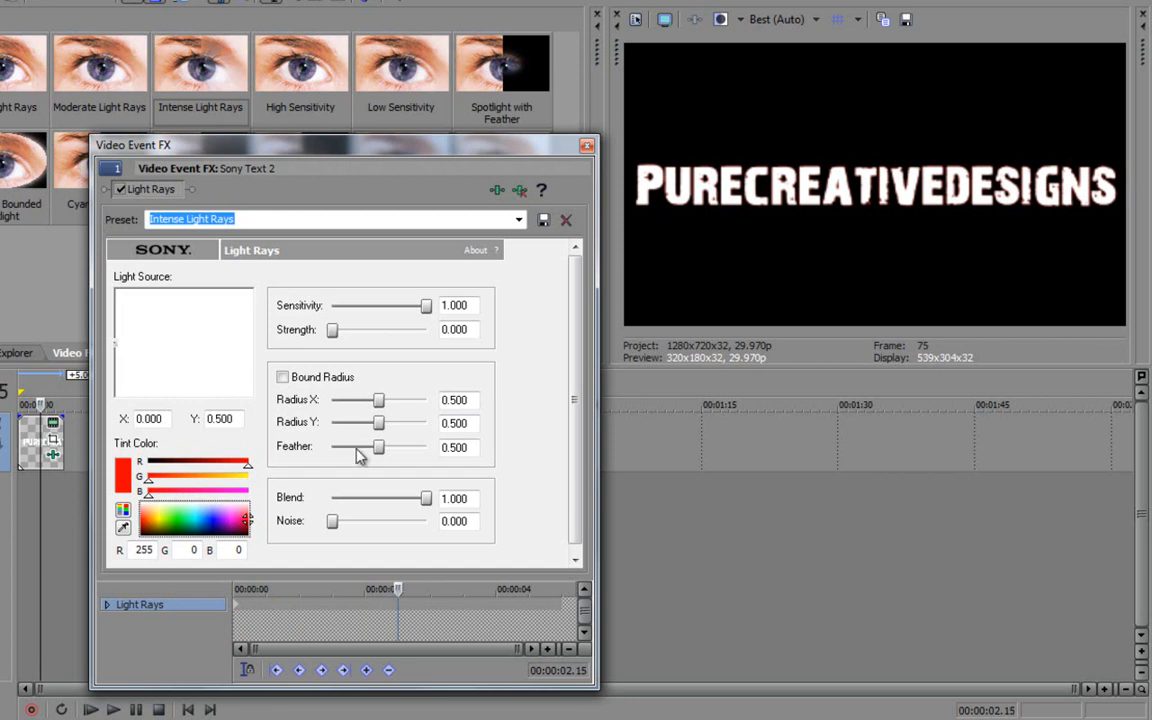
{"action": "mouse_move", "coordinate": [172, 352]}
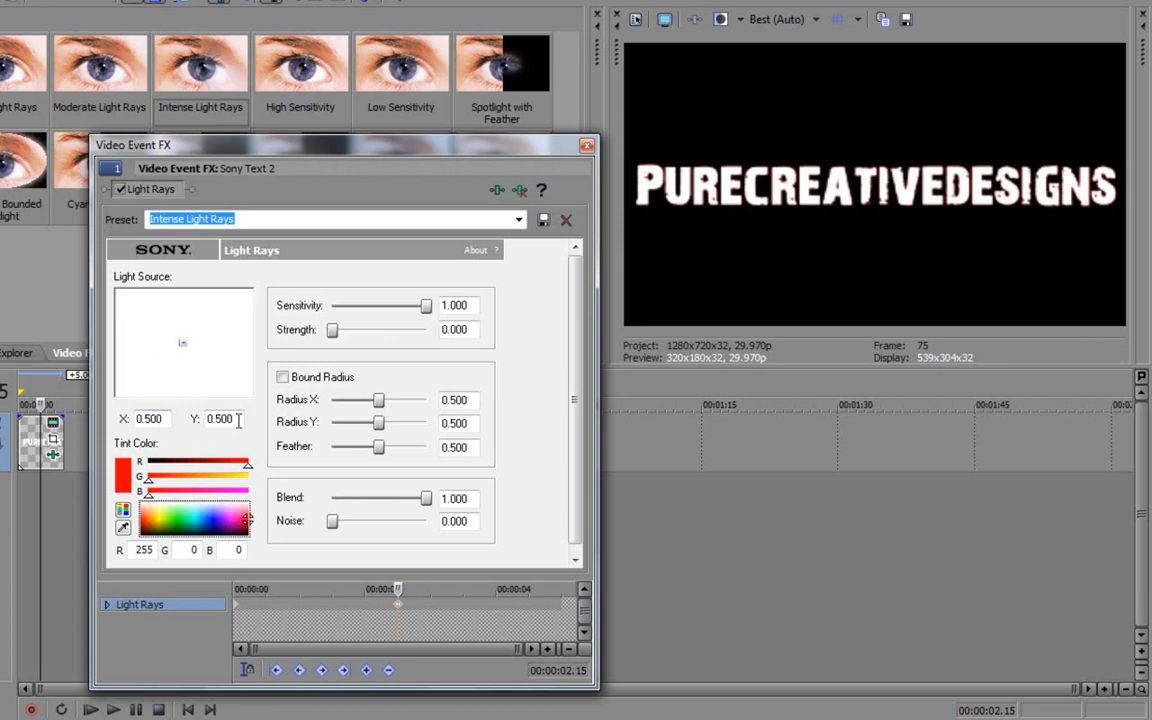
Raise the centred ray strength to 0.891 at 2.15 seconds, then adjust the tint colour
{"action": "left_click_drag", "start_coordinate": [332, 330], "coordinate": [343, 330]}
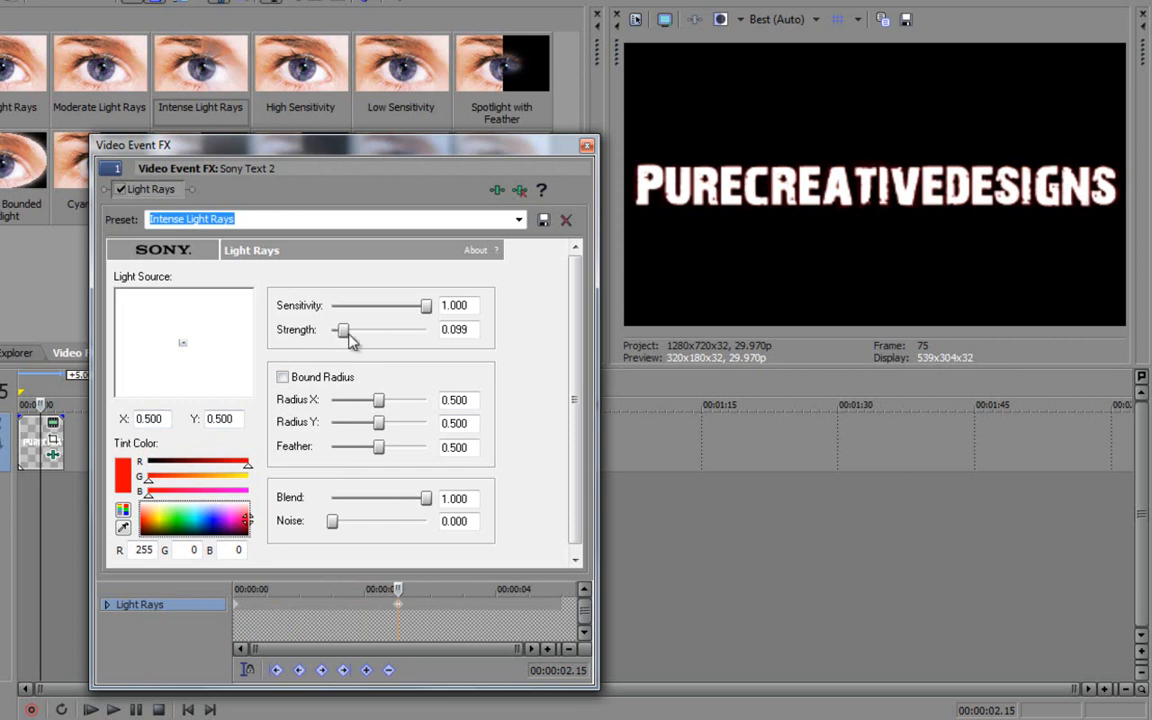
{"action": "left_click_drag", "start_coordinate": [342, 330], "coordinate": [415, 330]}
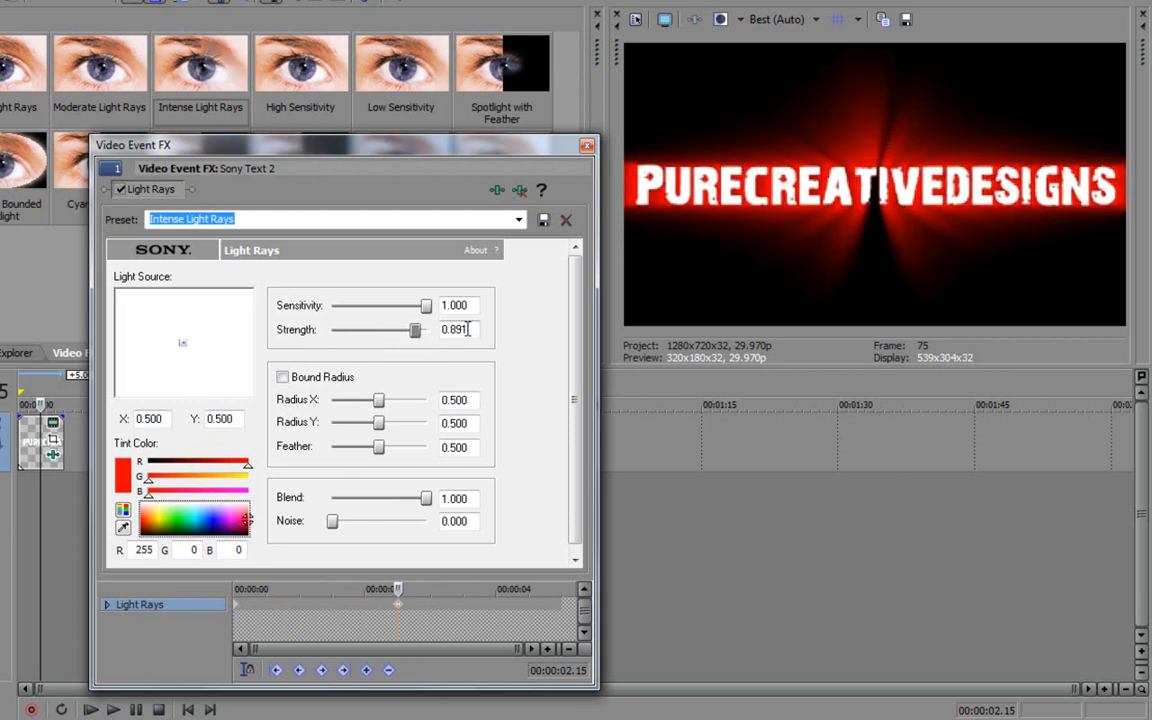
{"action": "left_click", "coordinate": [212, 520]}
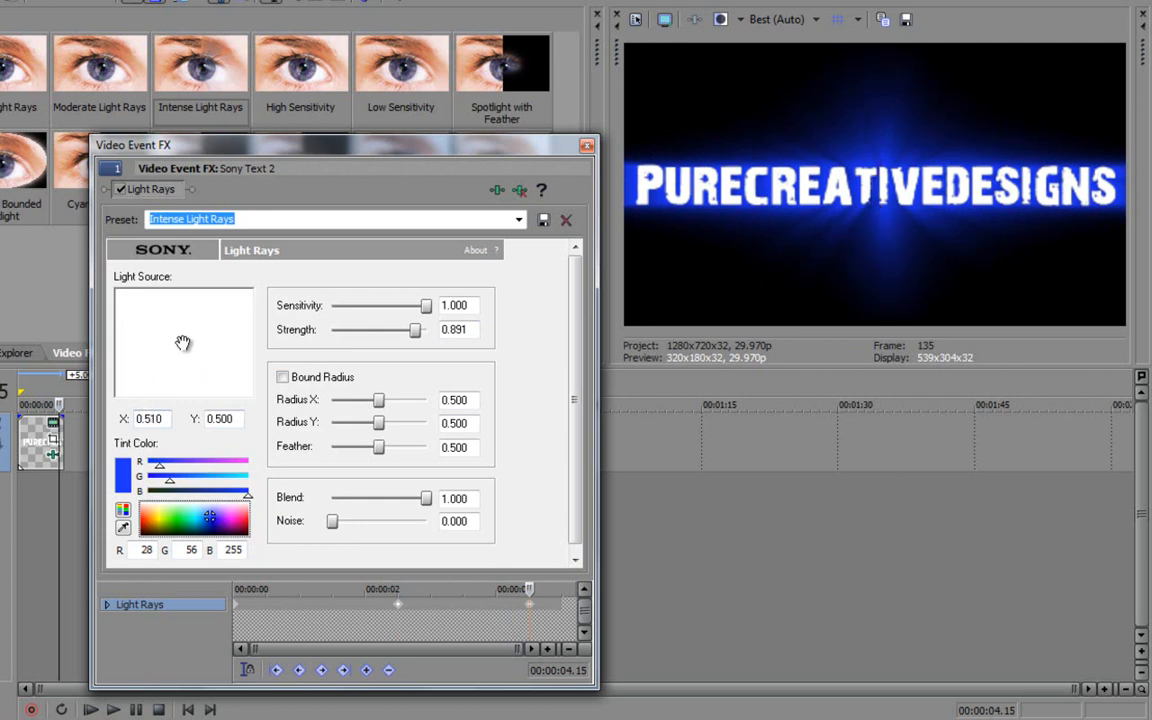
Move the blue light source to the right edge (X 1.000) and fade Strength to 0
{"action": "left_click_drag", "start_coordinate": [183, 343], "coordinate": [209, 343]}
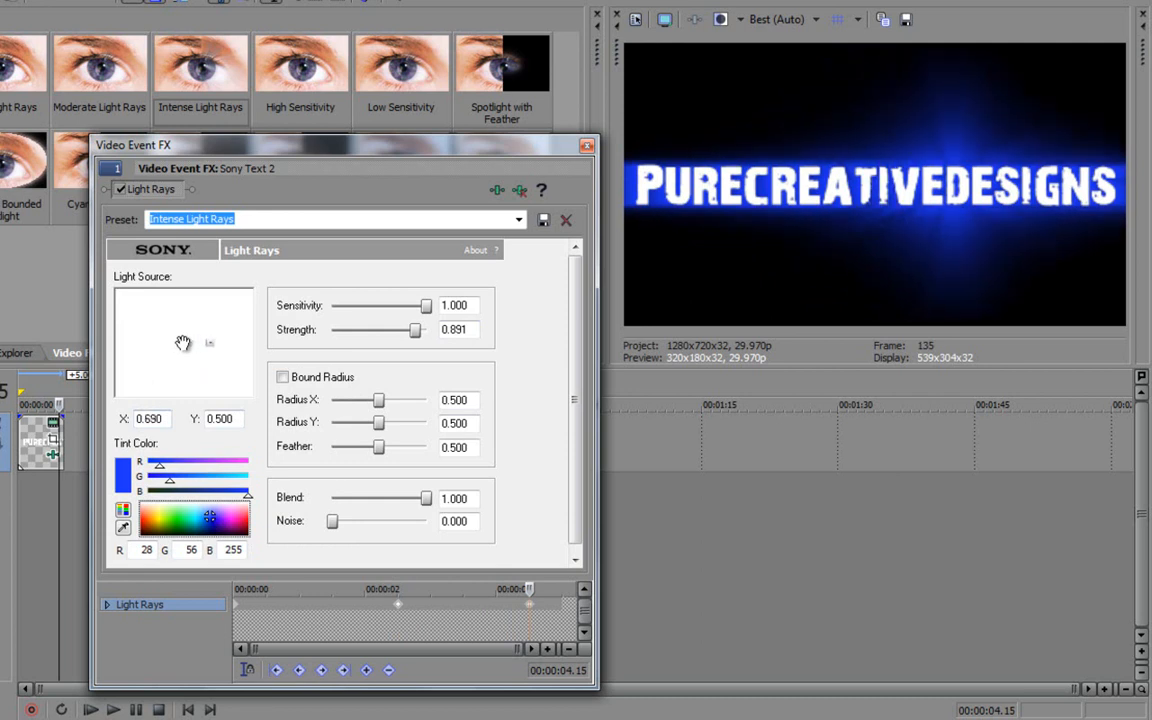
{"action": "left_click_drag", "start_coordinate": [183, 343], "coordinate": [252, 343]}
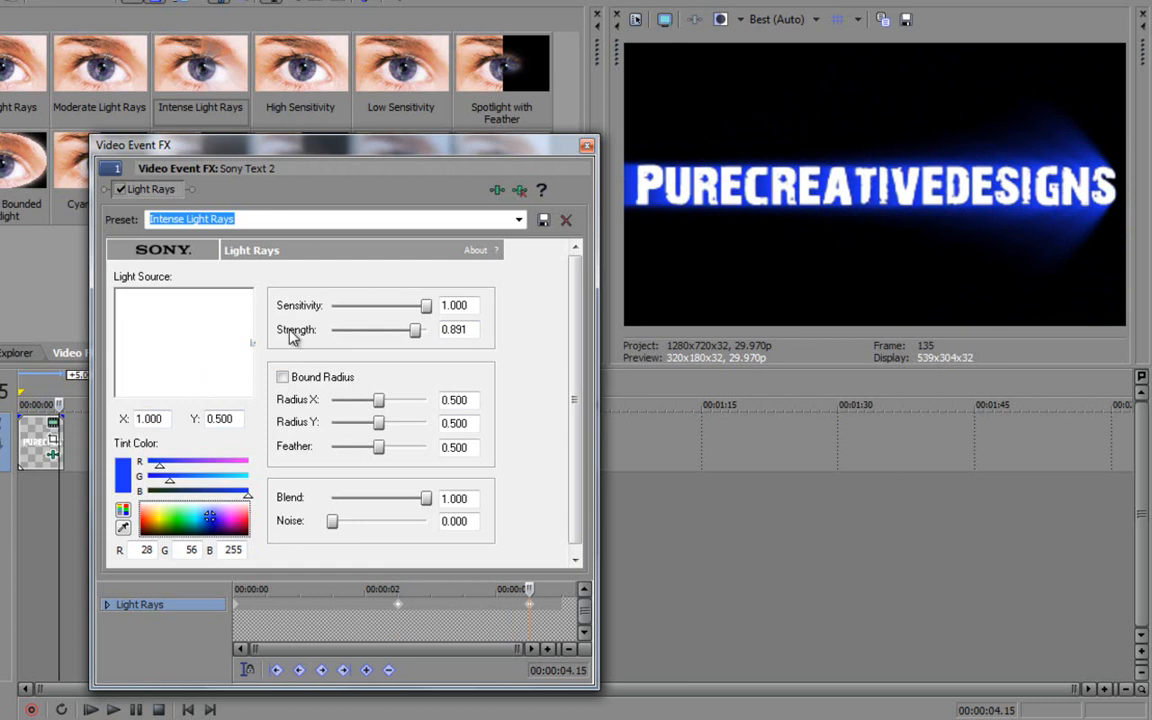
{"action": "left_click_drag", "start_coordinate": [413, 330], "coordinate": [331, 330]}
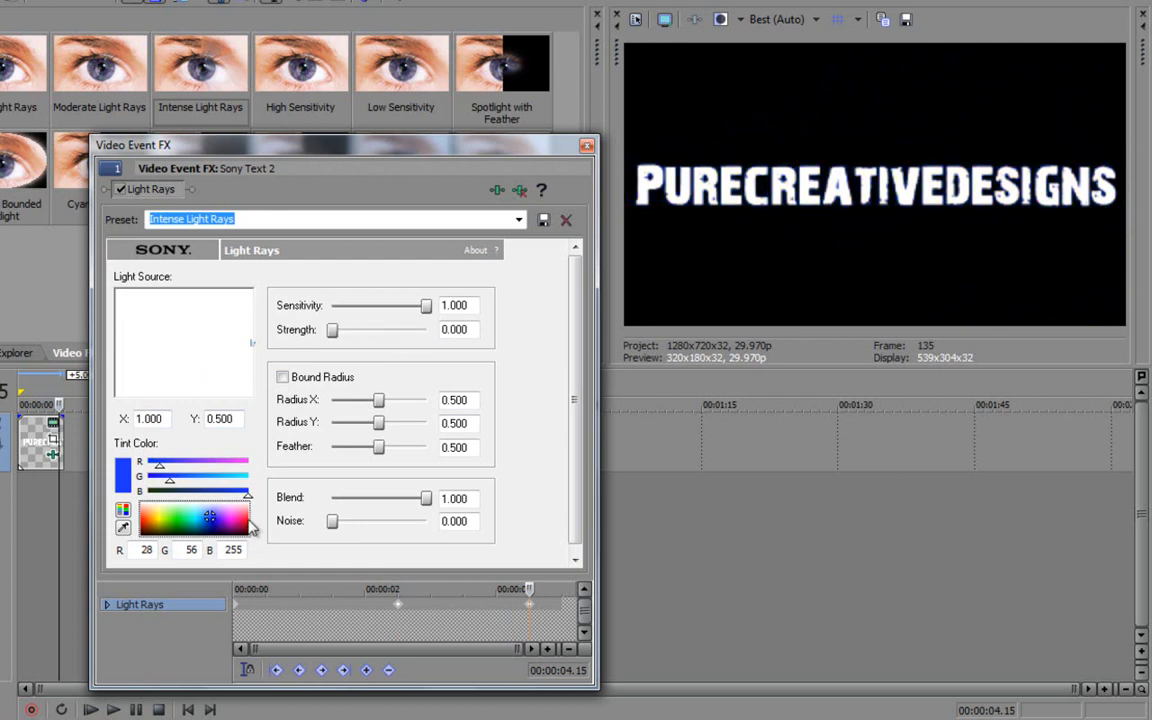